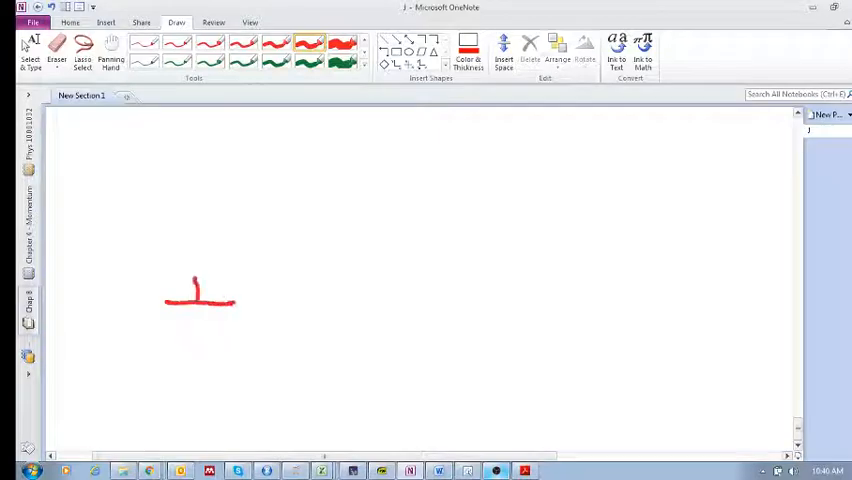
Step: Draw the red spring coils standing above the base line, labelled x0
drag(200, 296, 204, 216)
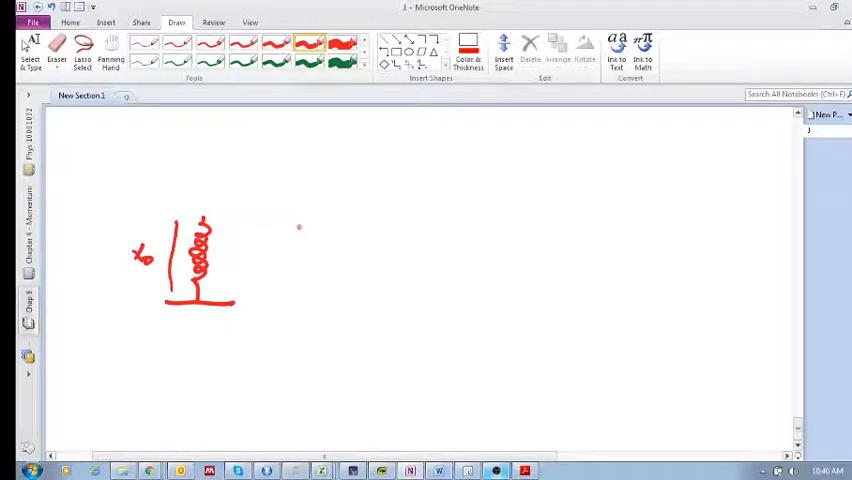
Step: Sketch the compressed spring with Δx and force arrows, then add stretch markings to the lower spring
drag(308, 236, 308, 264)
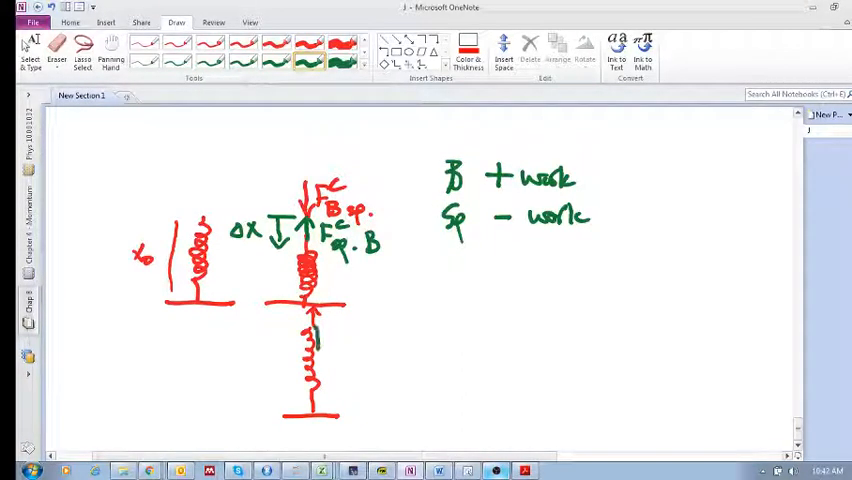
drag(320, 330, 324, 356)
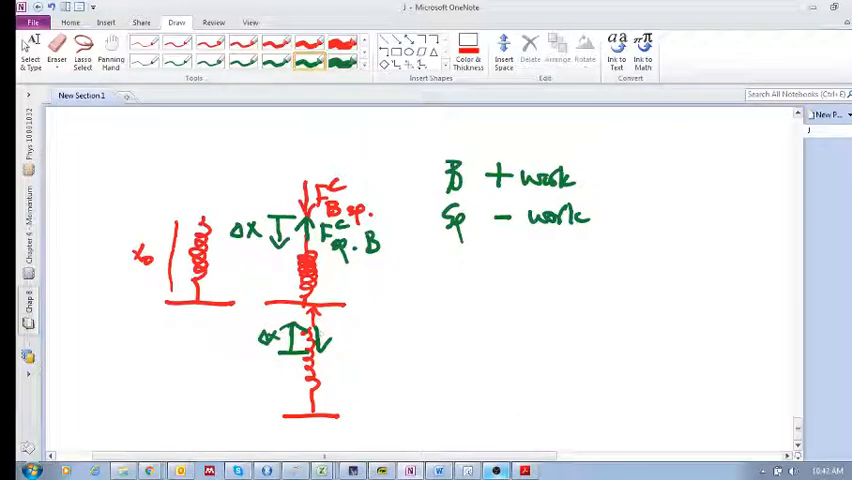
Step: Handwrite the green 'B +work, Sp −work' note beside the stretched spring and move down the page
text(Sp -work)
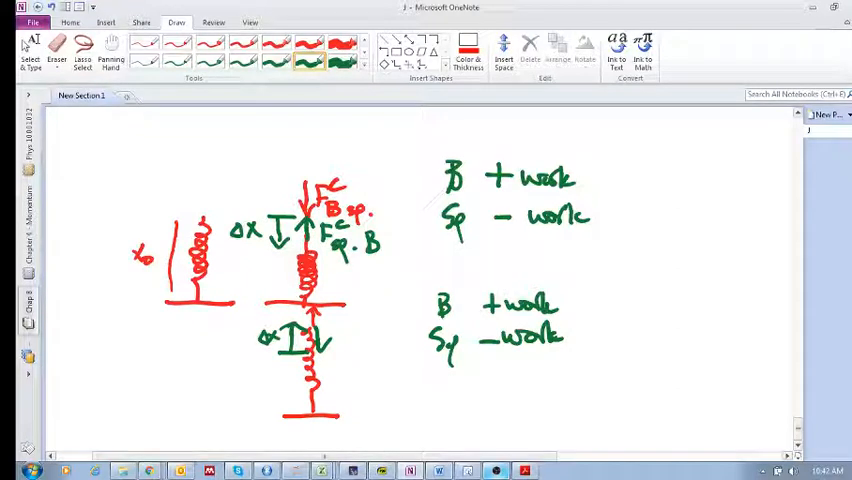
scroll(down, 3)
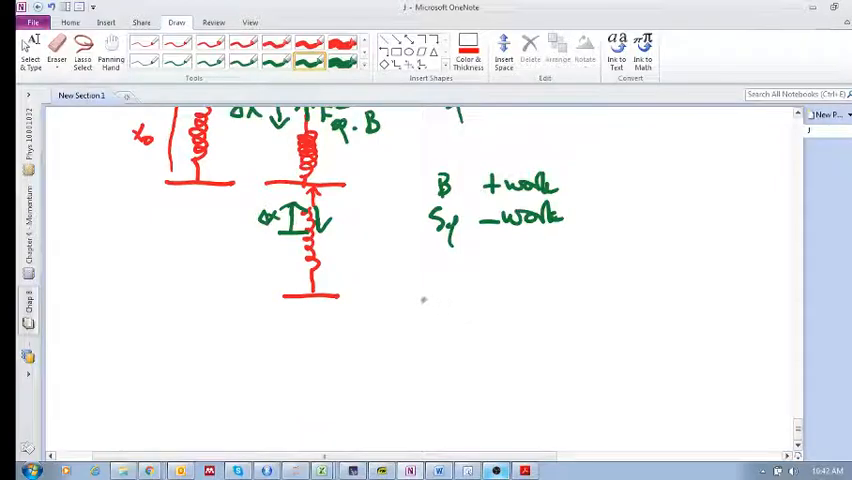
Step: Draw the green block on a sloped surface leading toward a spring
drag(390, 318, 446, 296)
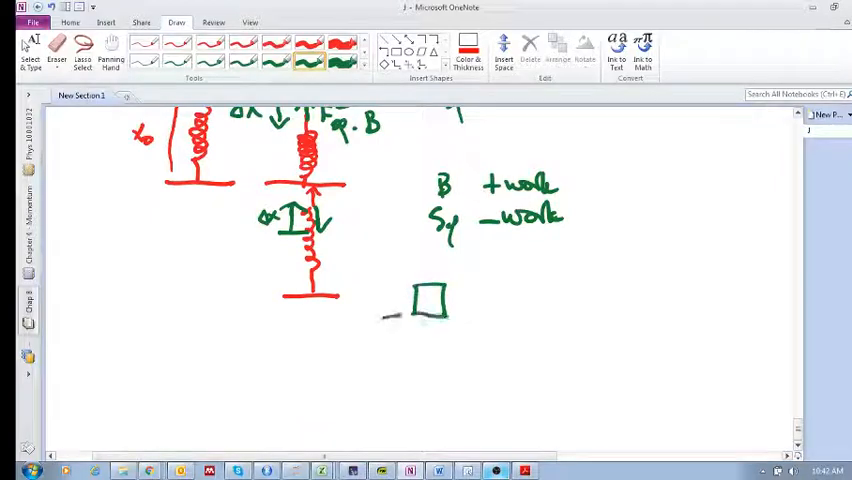
drag(382, 316, 672, 376)
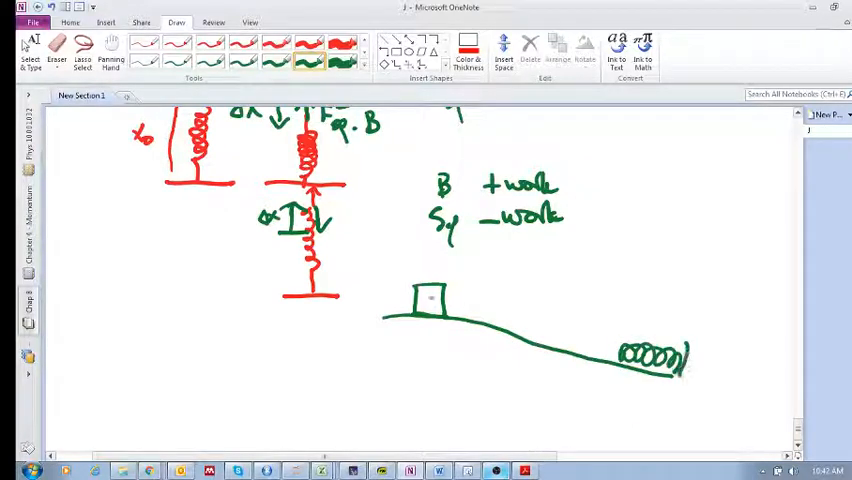
Step: Draw a second slope below with the block pressed against the compressed spring
drag(630, 398, 660, 400)
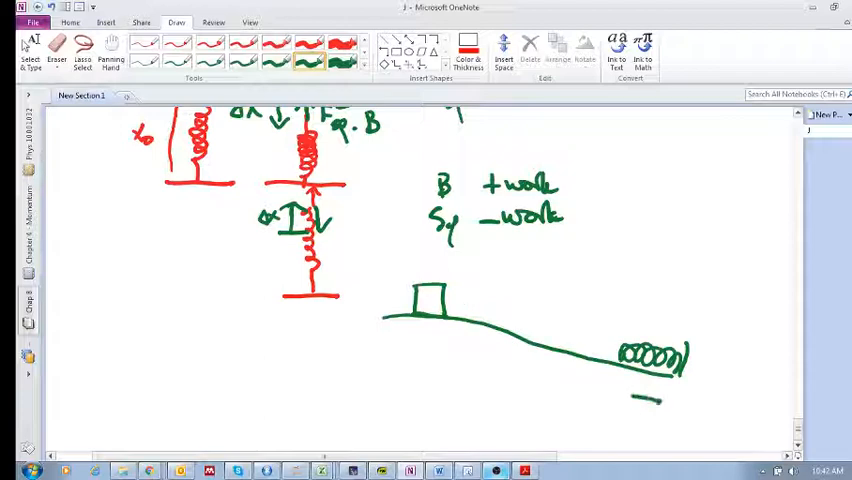
drag(630, 400, 664, 420)
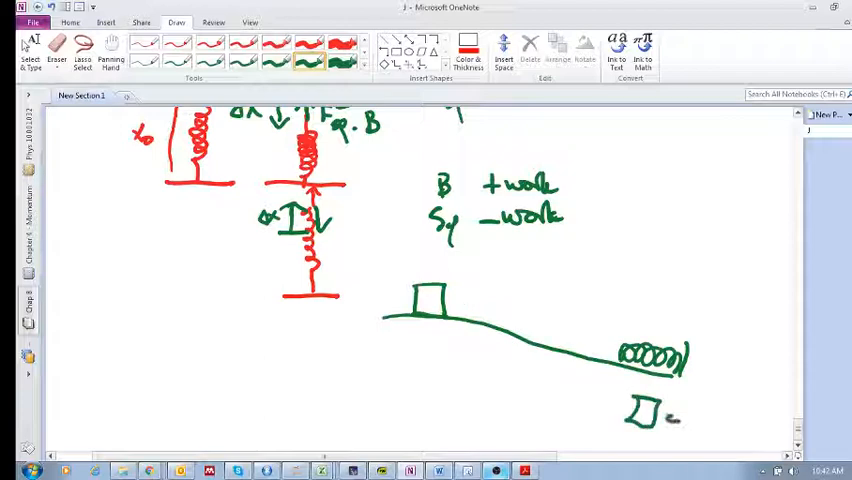
drag(640, 418, 680, 410)
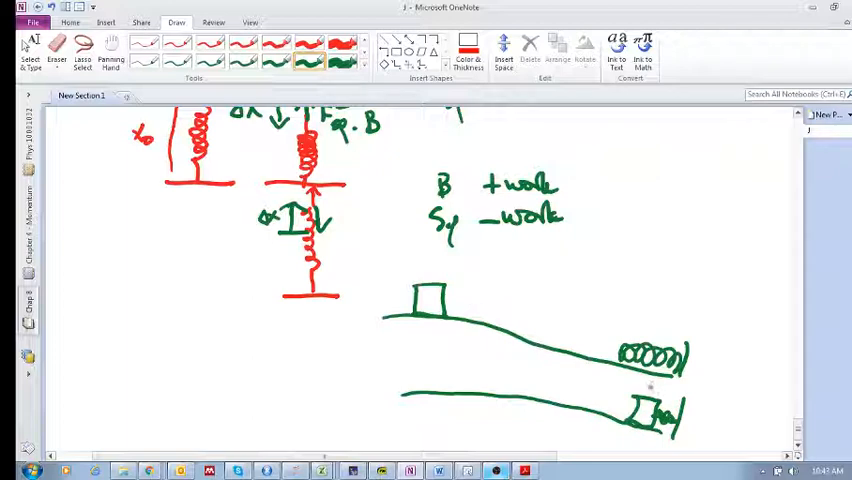
drag(640, 396, 684, 384)
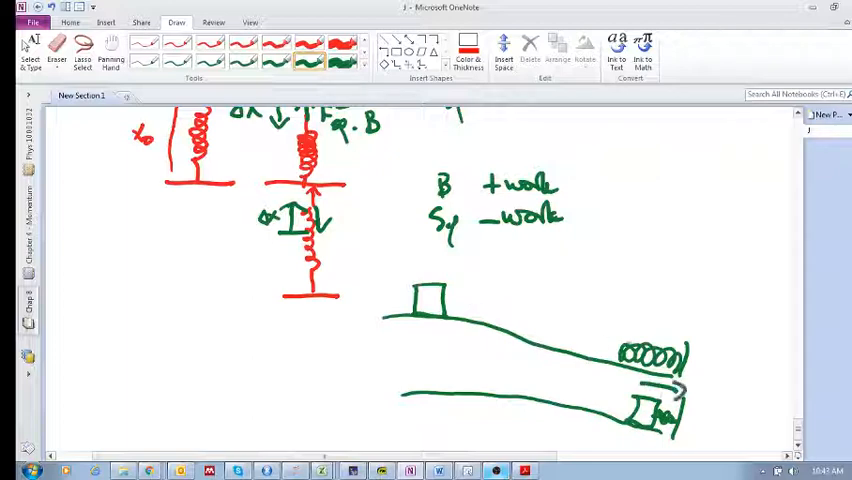